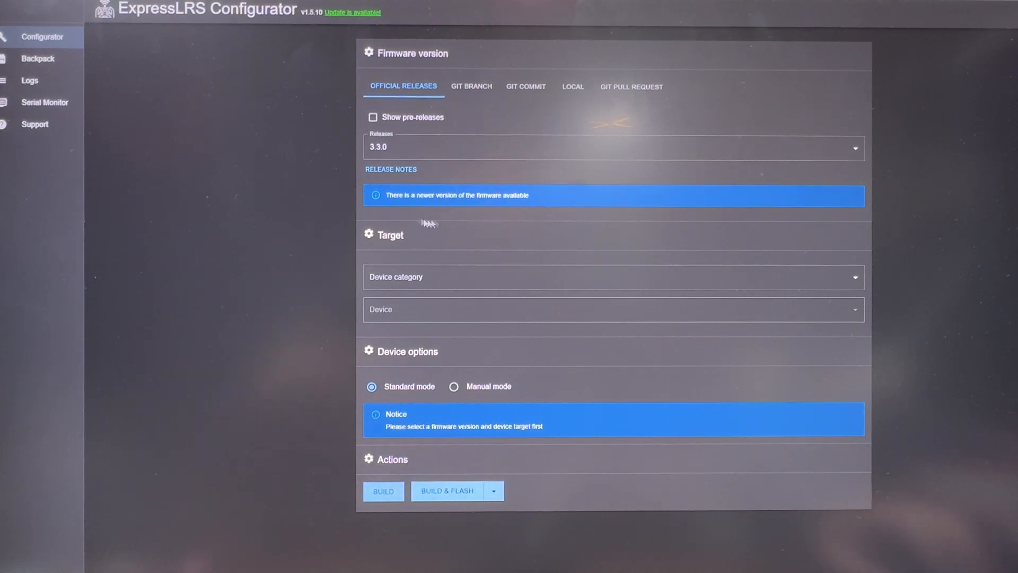
# Step: Select the Flywoo 2.4 GHz category and the Flywoo EL24P 2400 RX device
pyautogui.click(455, 272)
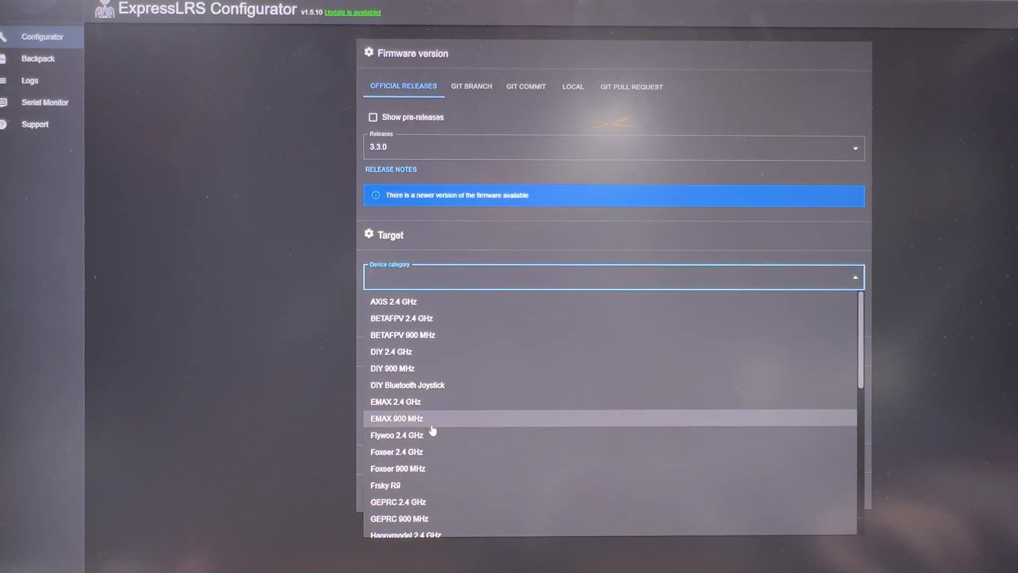
pyautogui.click(396, 435)
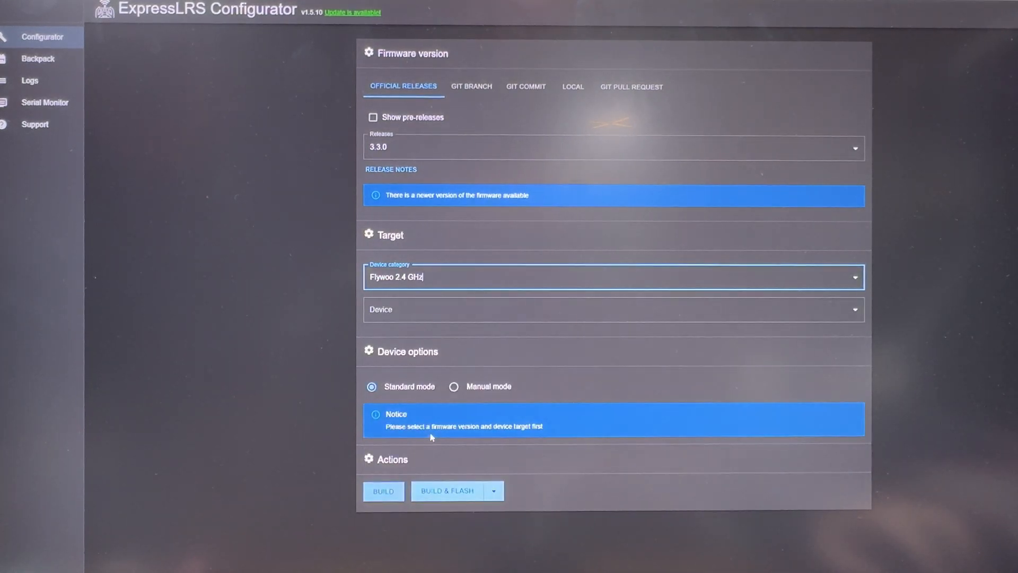
pyautogui.click(611, 296)
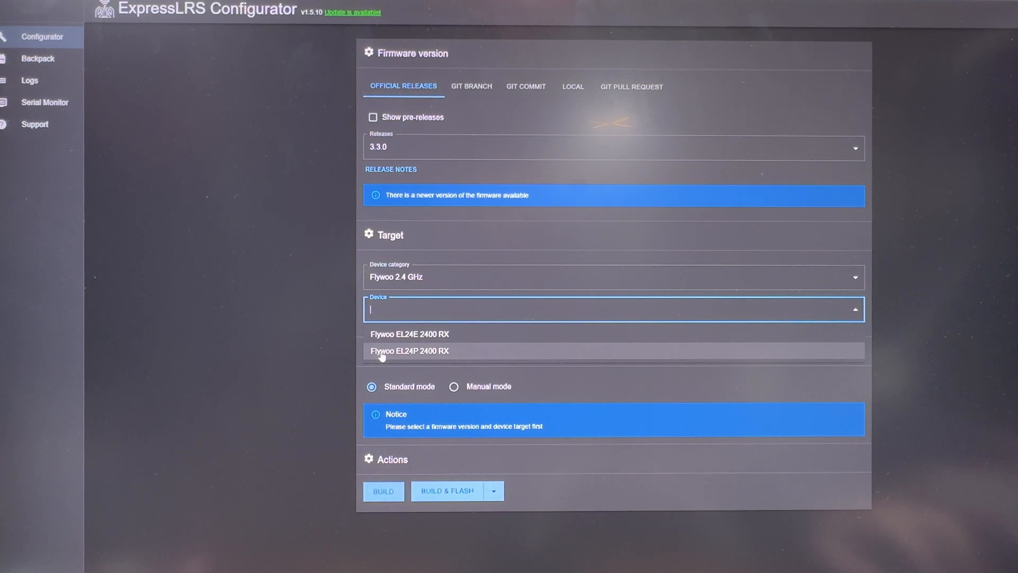
pyautogui.moveTo(416, 360)
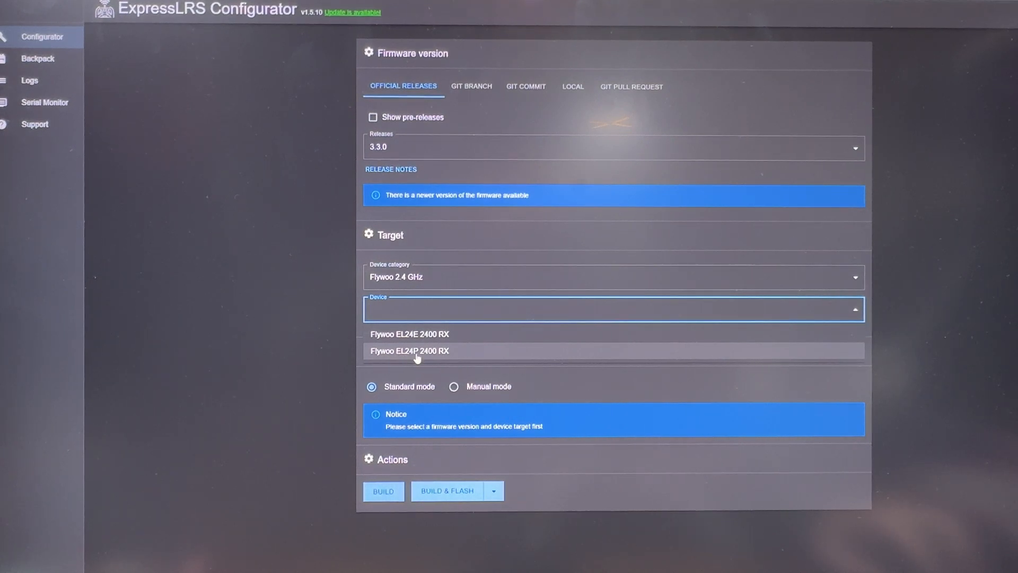
pyautogui.click(409, 350)
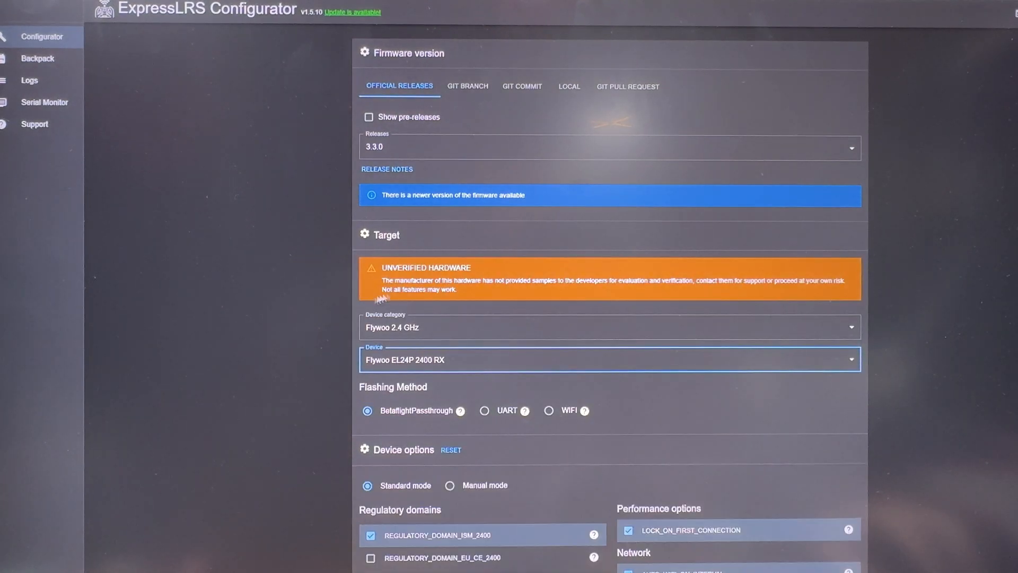
pyautogui.moveTo(477, 295)
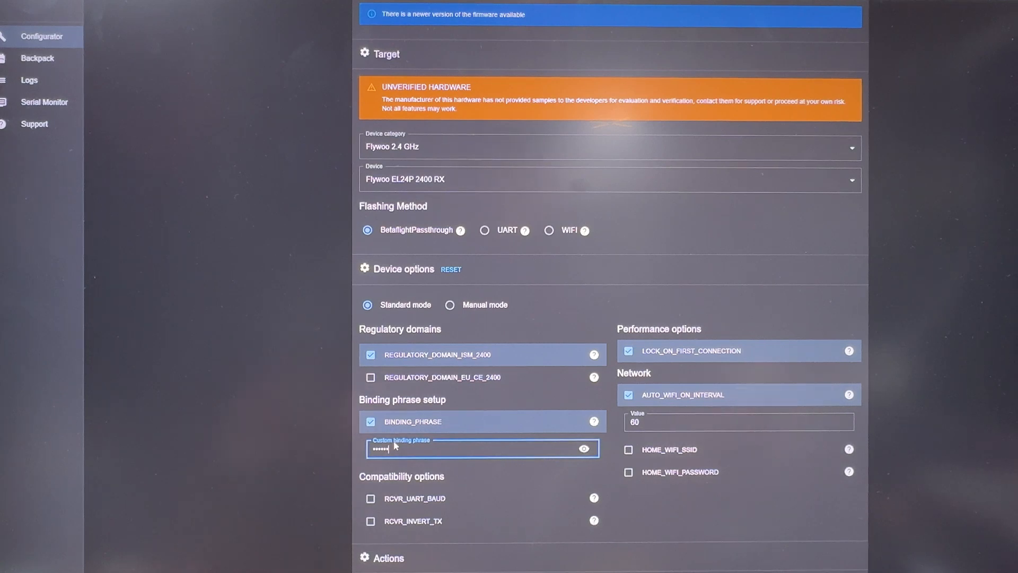
# Step: Scroll down to Device options to enter the custom binding phrase
pyautogui.scroll(-3)
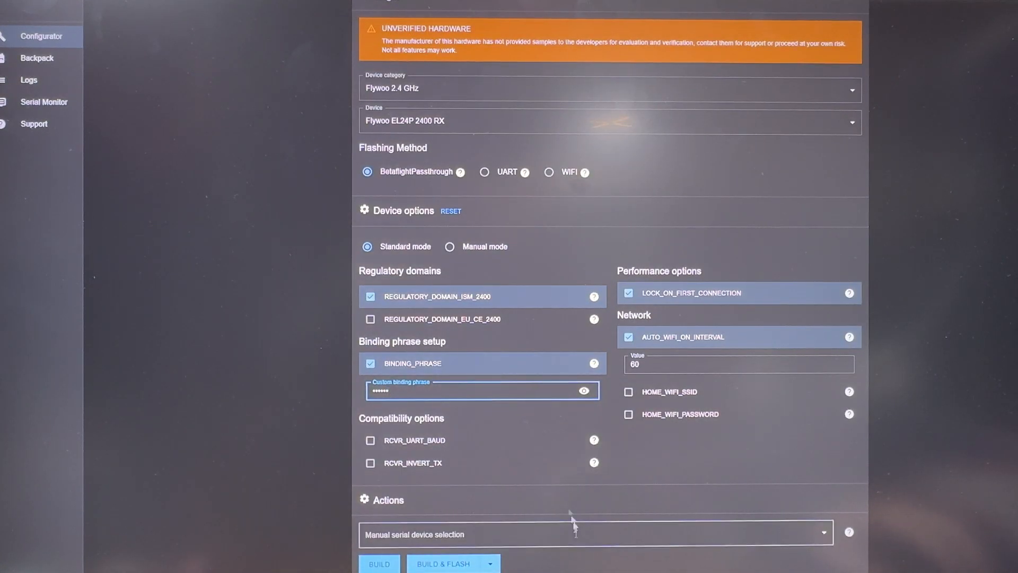
# Step: Choose COM3 as the manual serial port and run BUILD & FLASH
pyautogui.click(572, 535)
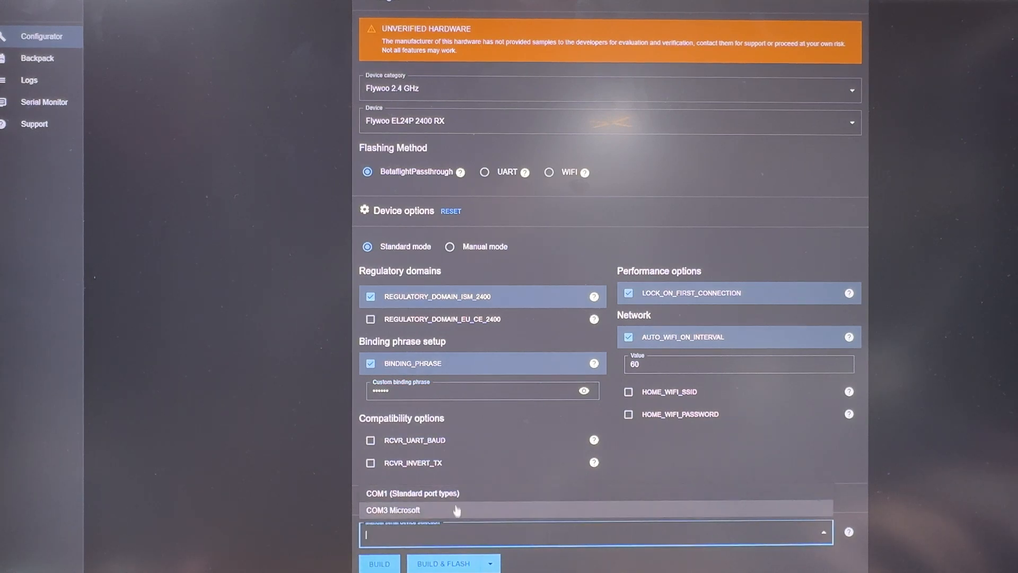
pyautogui.moveTo(375, 511)
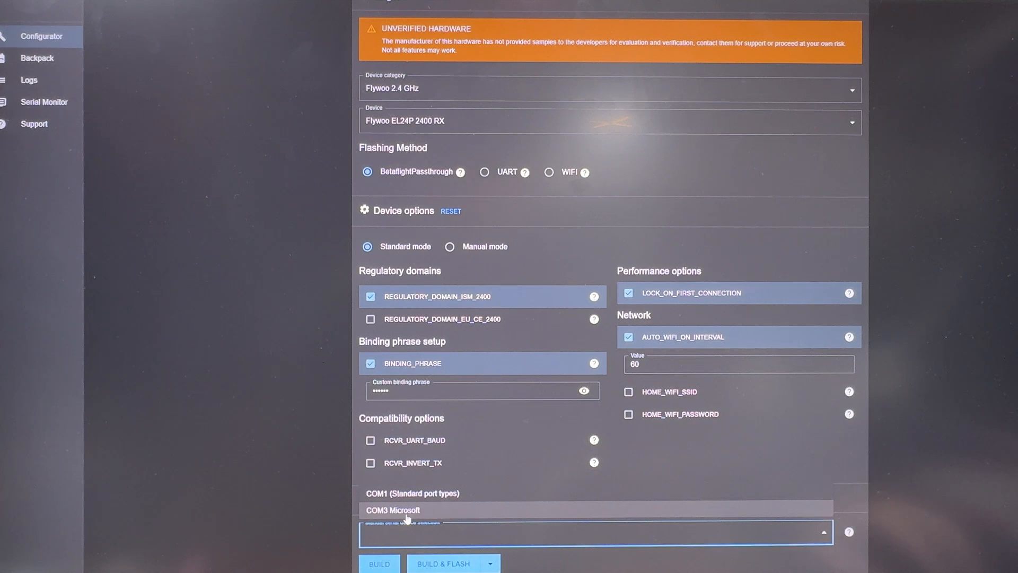
pyautogui.moveTo(401, 520)
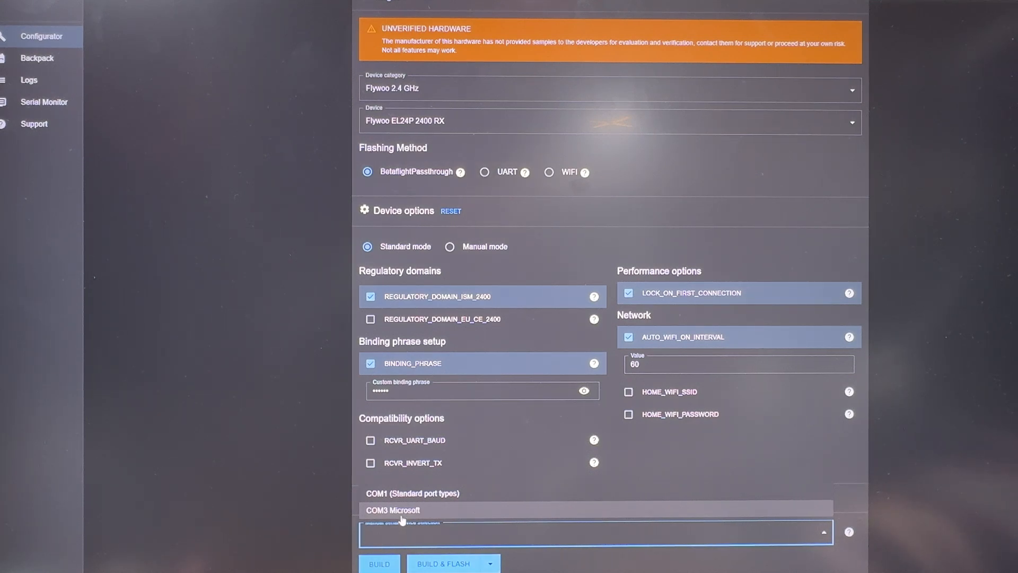
pyautogui.click(389, 510)
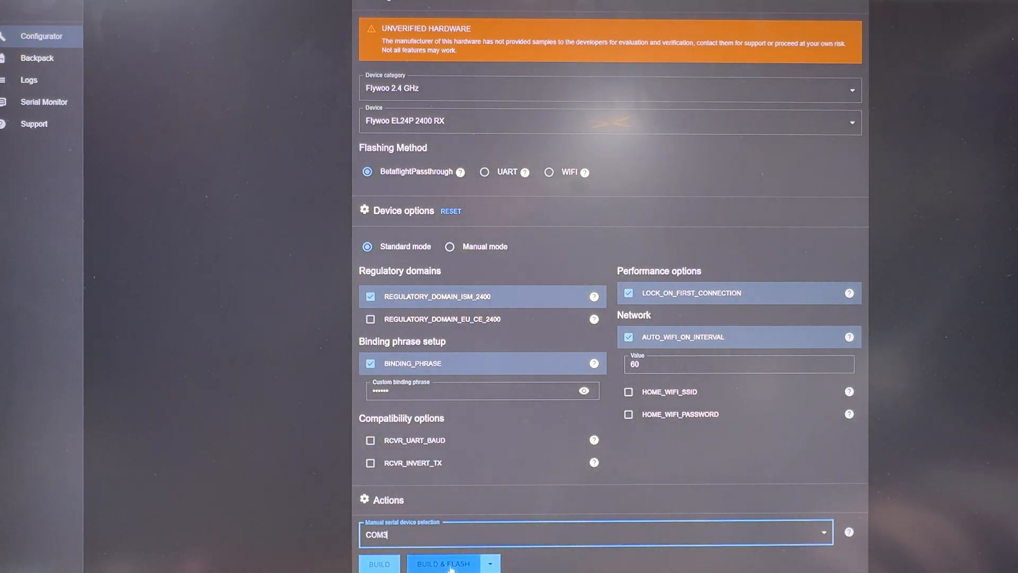
pyautogui.click(444, 563)
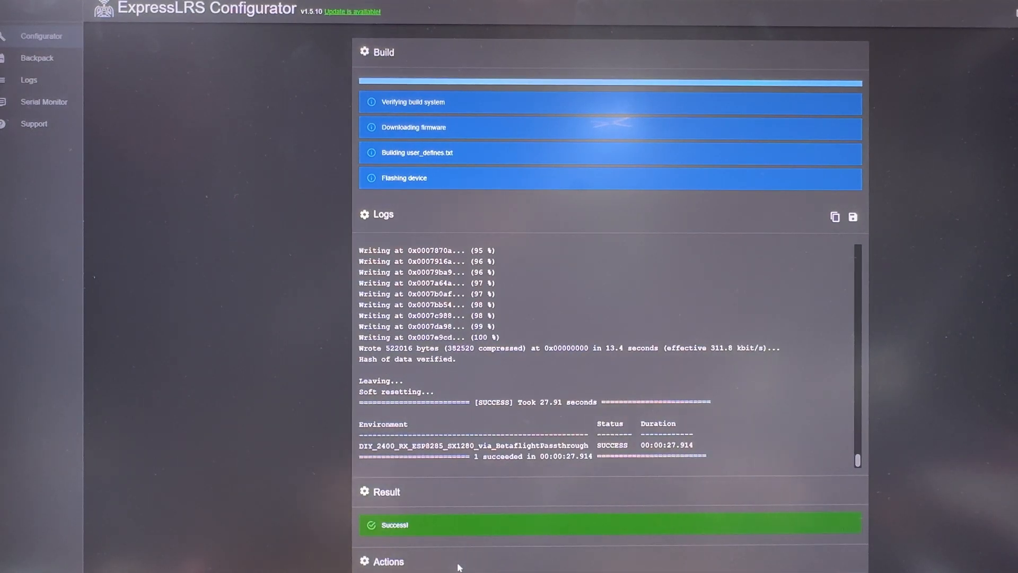
pyautogui.moveTo(570, 358)
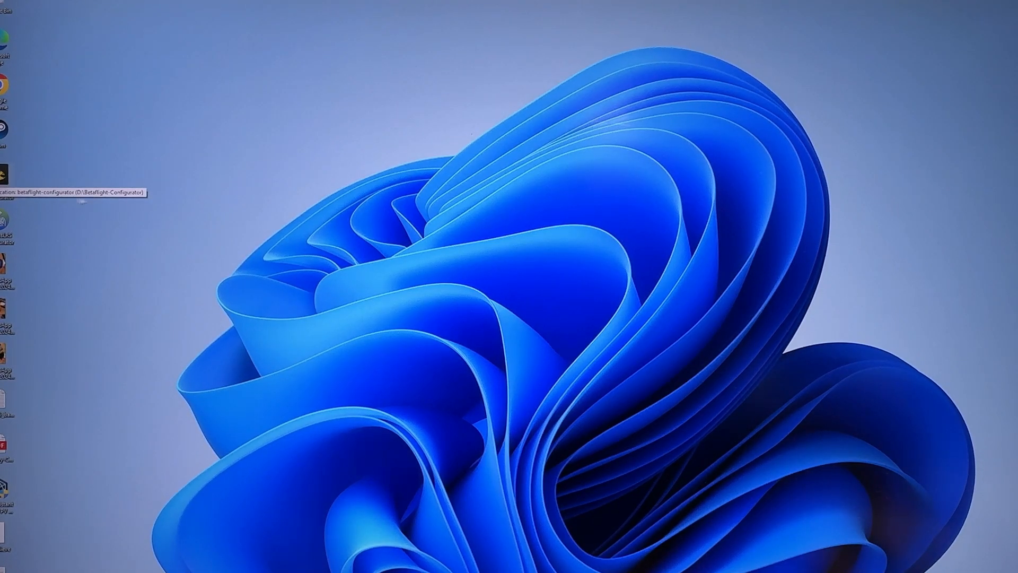
# Step: Launch Betaflight, enable Serial Rx on UART1 in Ports, and save and reboot
pyautogui.doubleClick(6, 174)
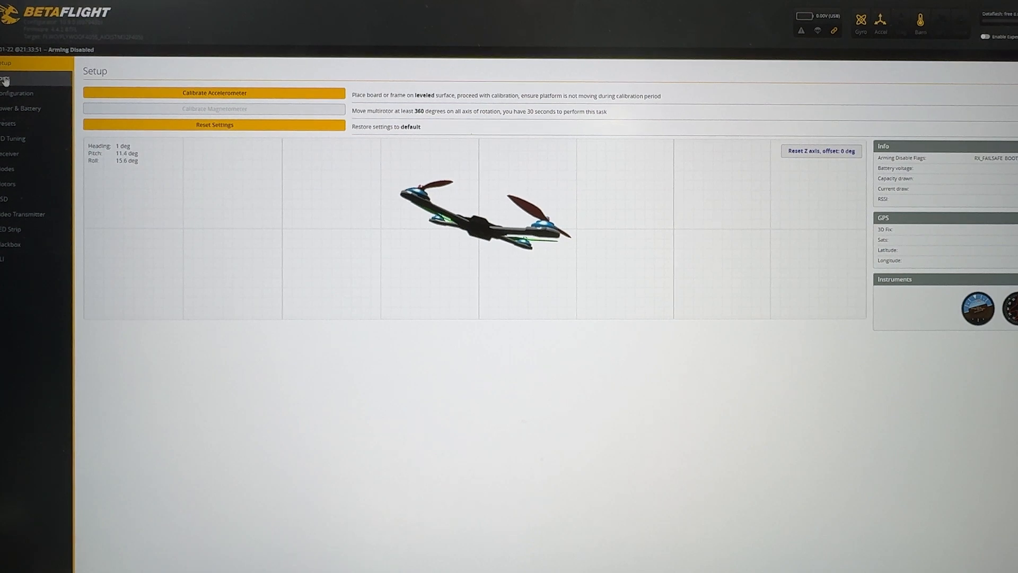
pyautogui.click(8, 79)
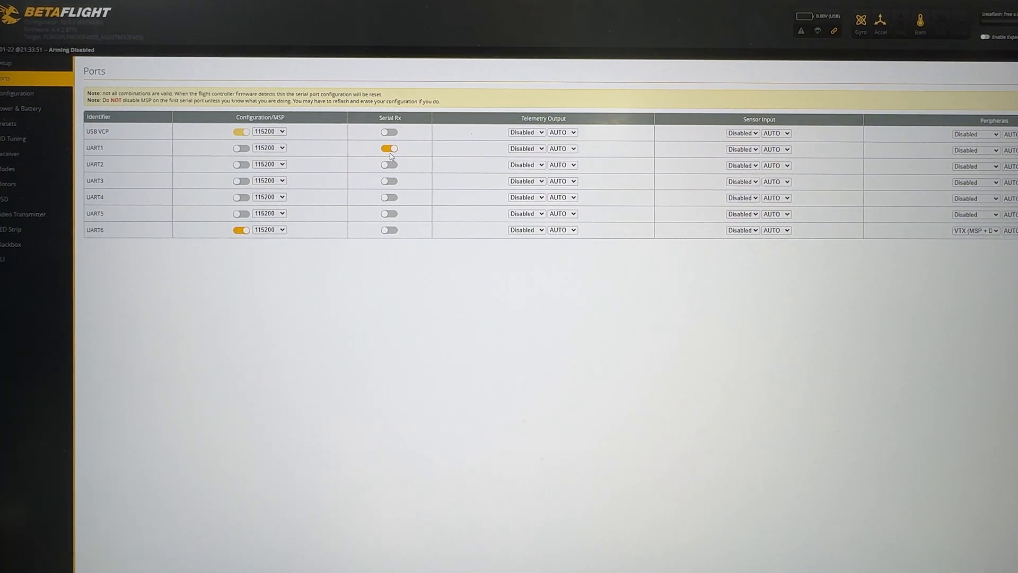
pyautogui.click(388, 149)
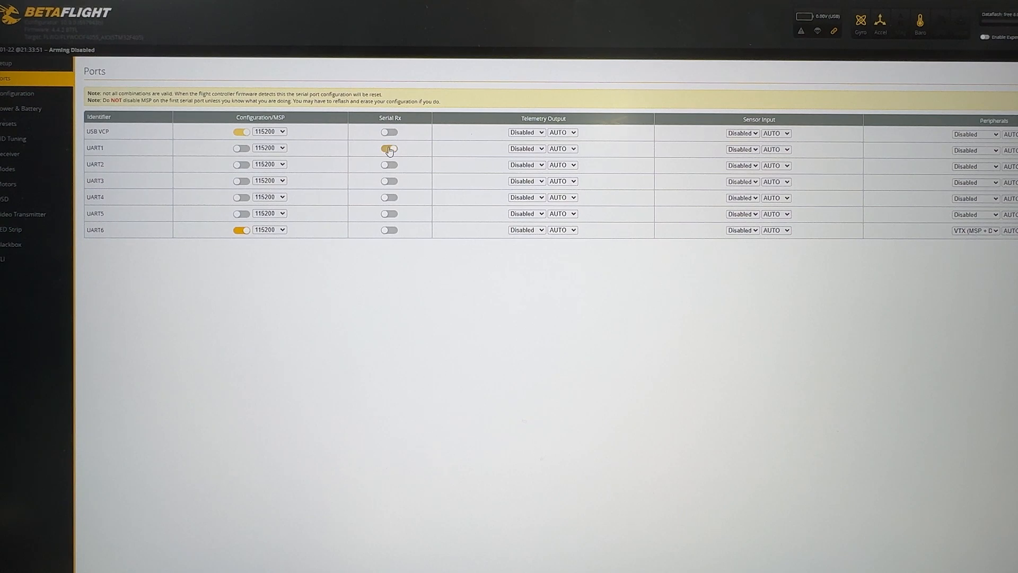
pyautogui.click(390, 149)
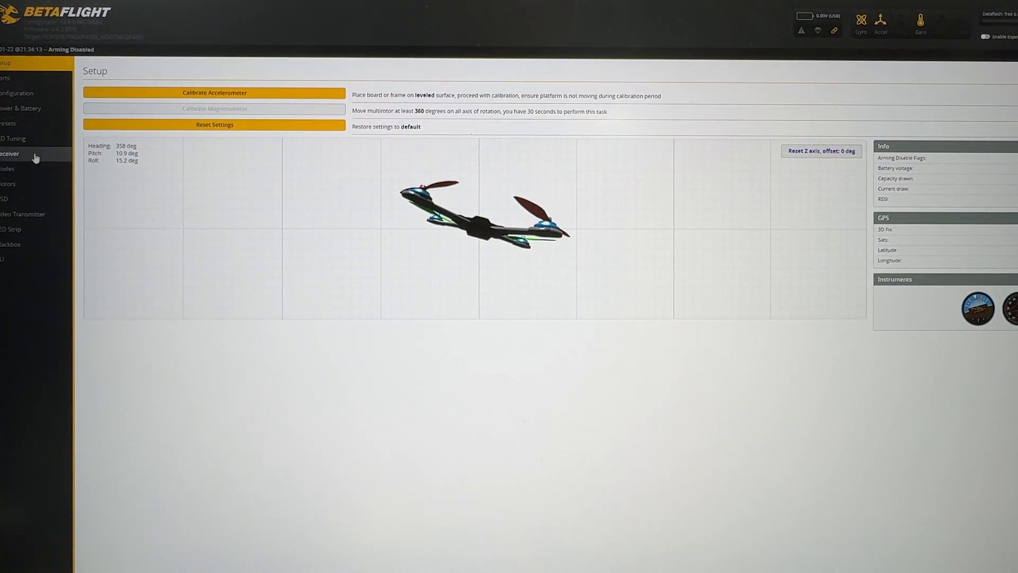
# Step: Set Receiver Mode to Serial (via UART) with the CRSF provider and save
pyautogui.click(16, 154)
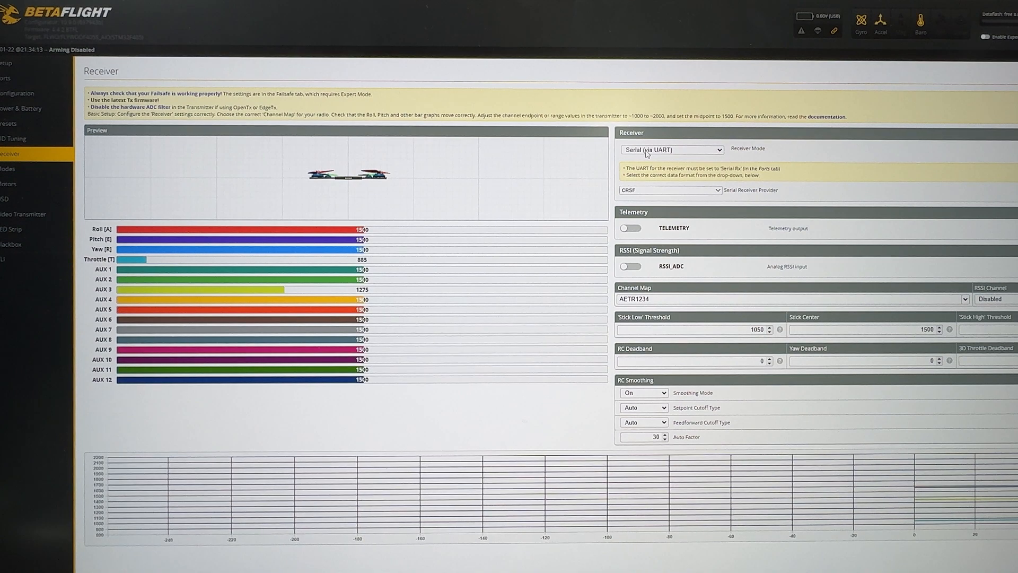
pyautogui.click(671, 150)
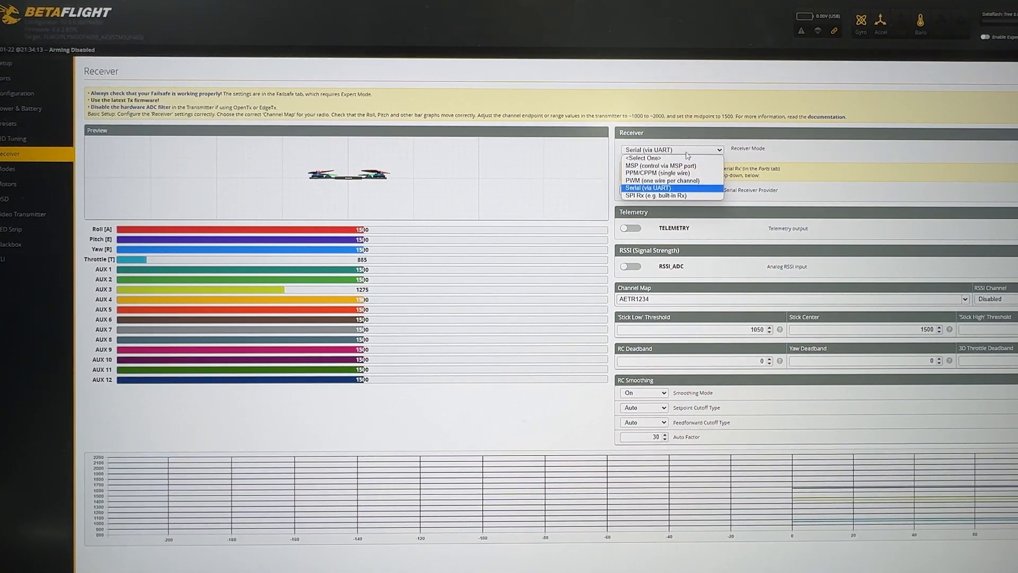
pyautogui.click(648, 188)
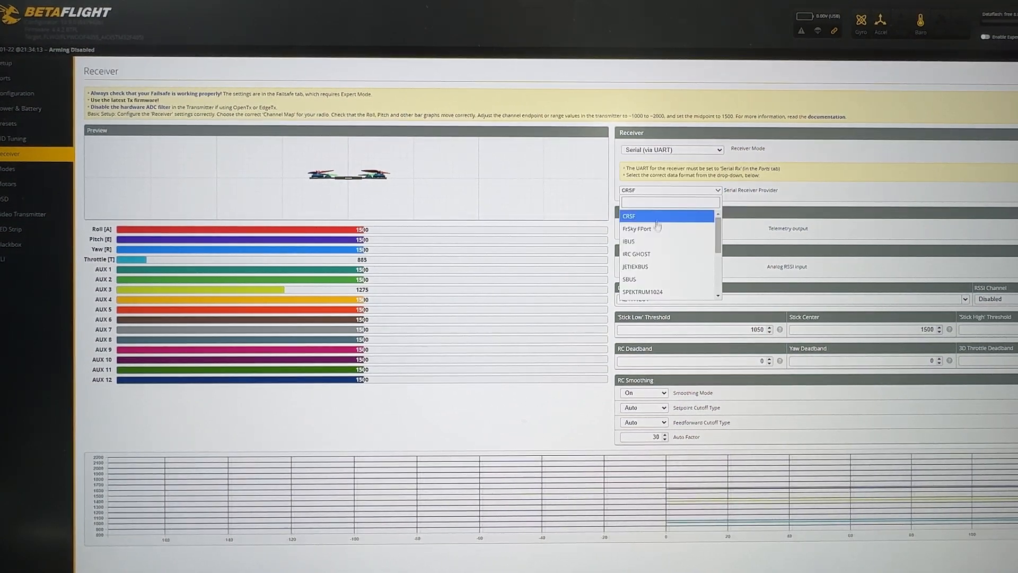
pyautogui.click(629, 216)
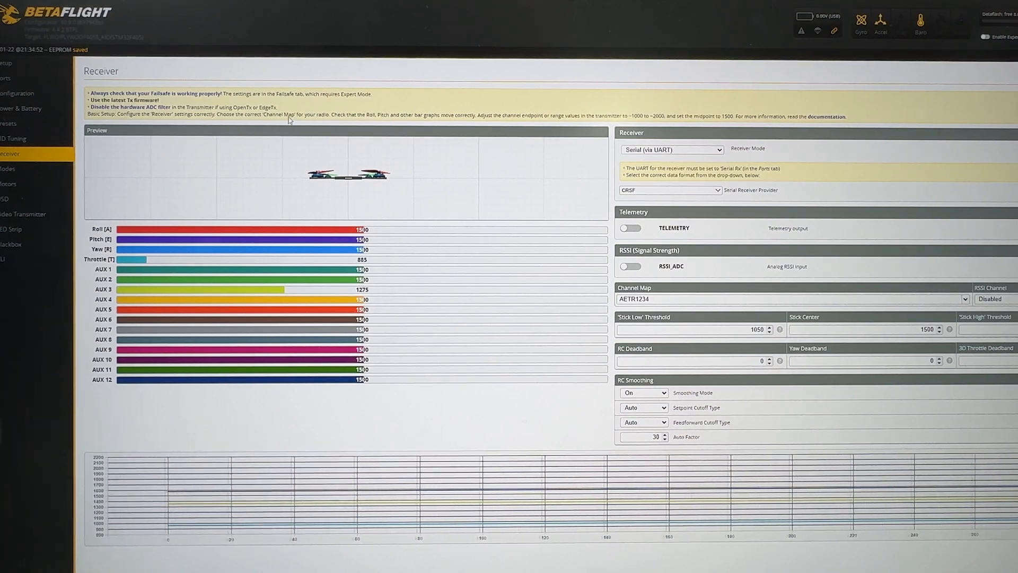
pyautogui.click(8, 66)
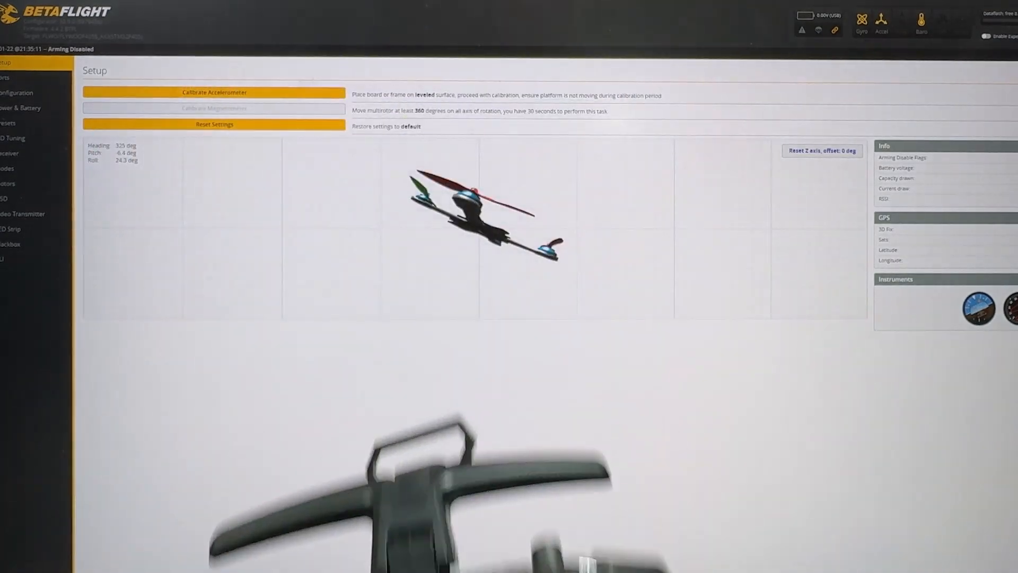
# Step: Check live channel bars in the Receiver tab, then go to Modes
pyautogui.click(16, 154)
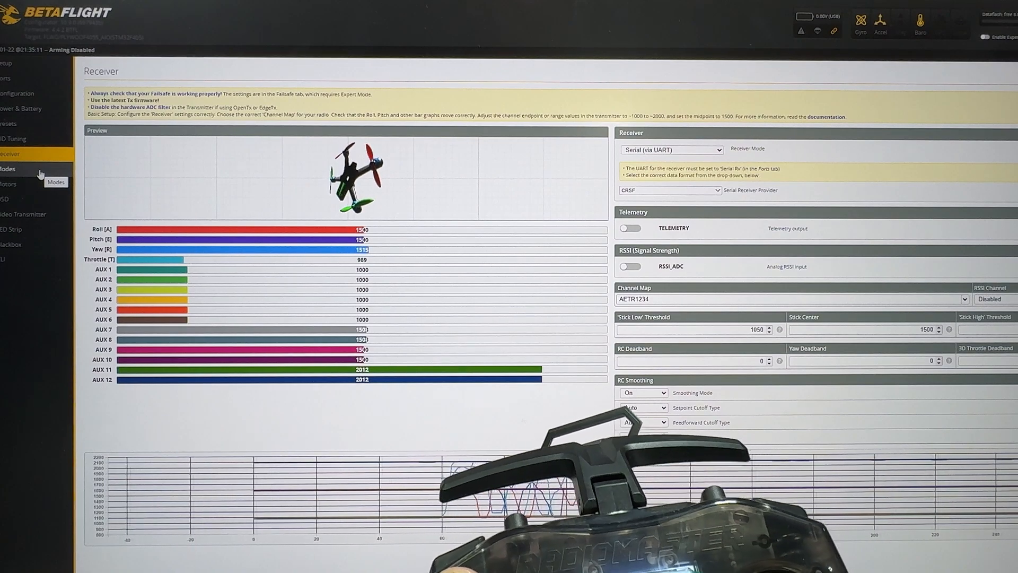
pyautogui.click(8, 168)
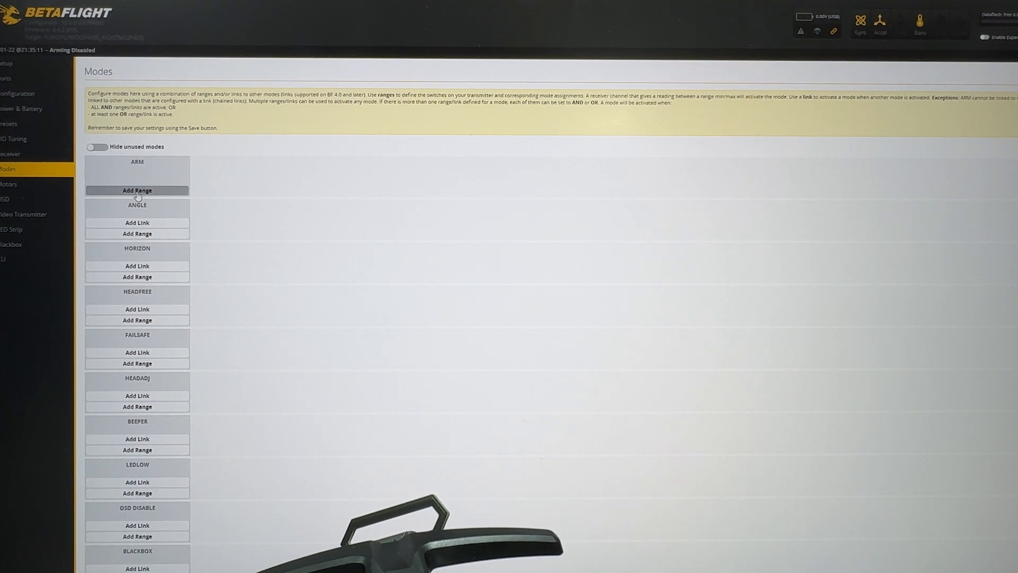
# Step: Add an ARM range on AUX 1 at 1775–2075, then add ANGLE and HORIZON ranges
pyautogui.click(137, 190)
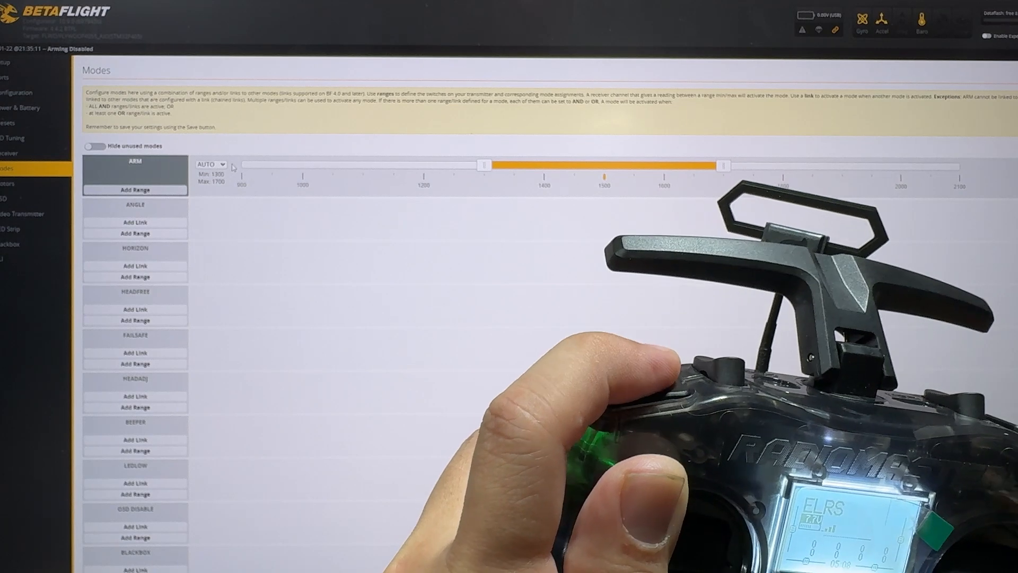
pyautogui.click(211, 163)
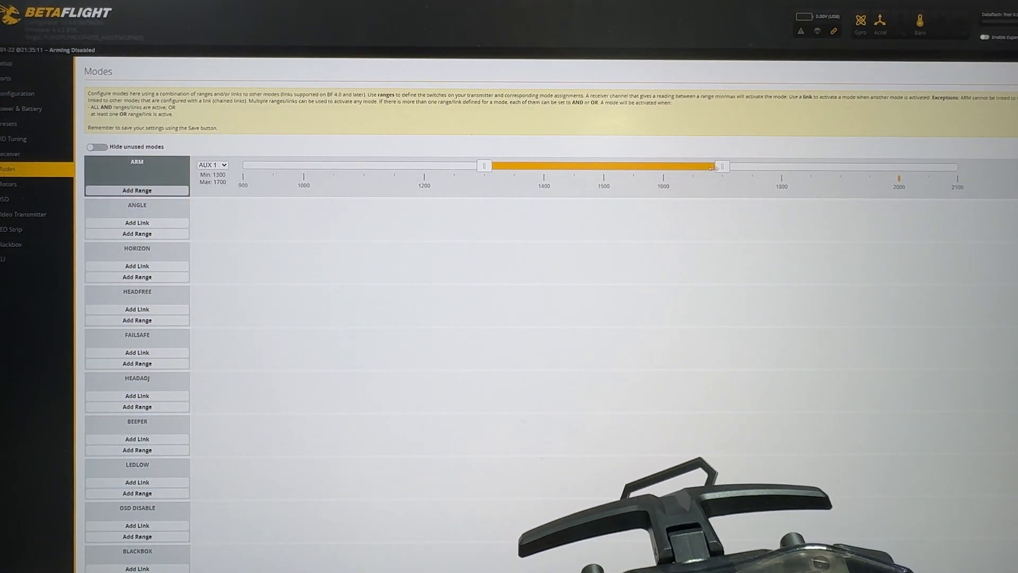
pyautogui.moveTo(718, 166); pyautogui.dragTo(913, 166)
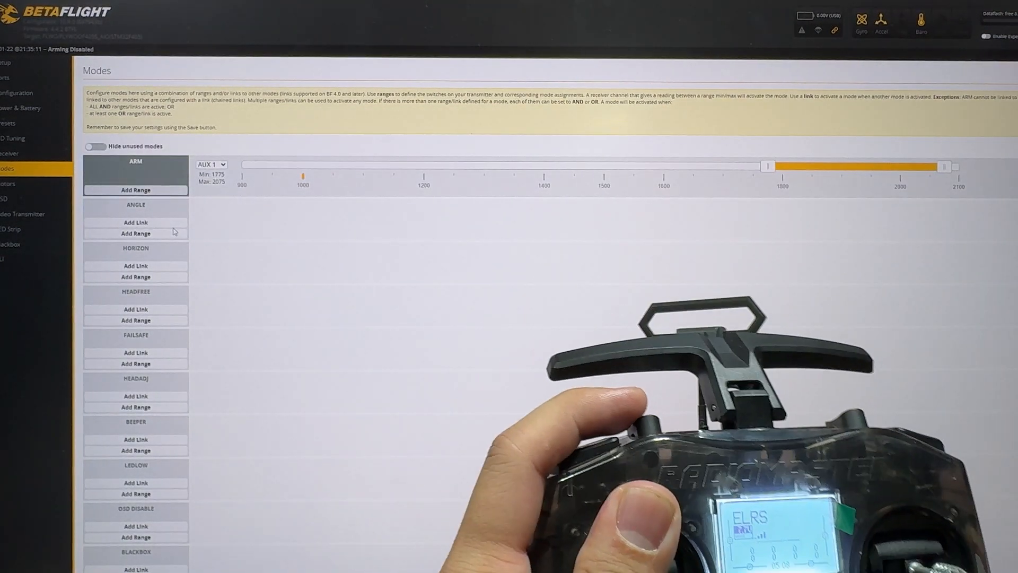
pyautogui.click(136, 233)
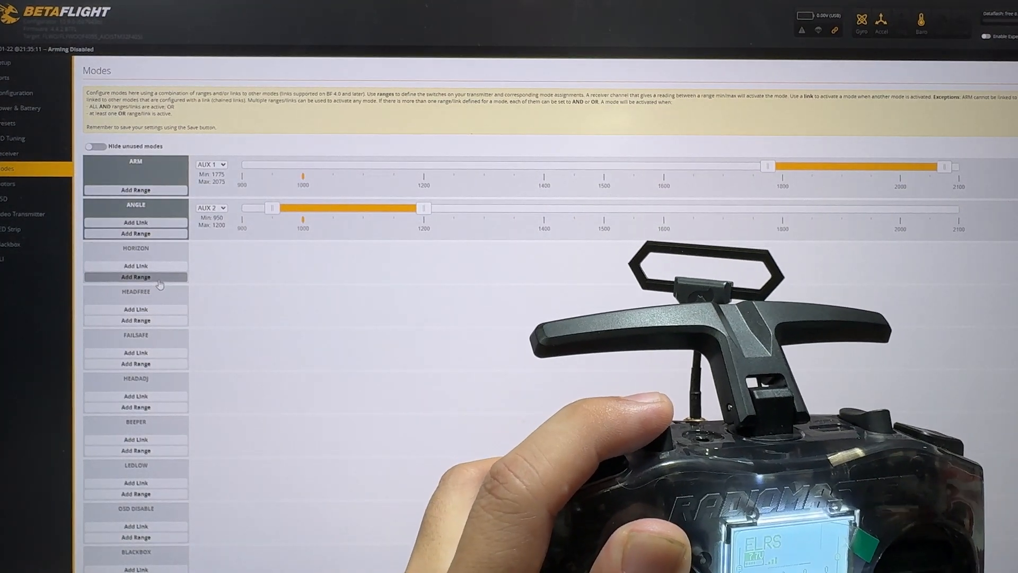
pyautogui.click(135, 277)
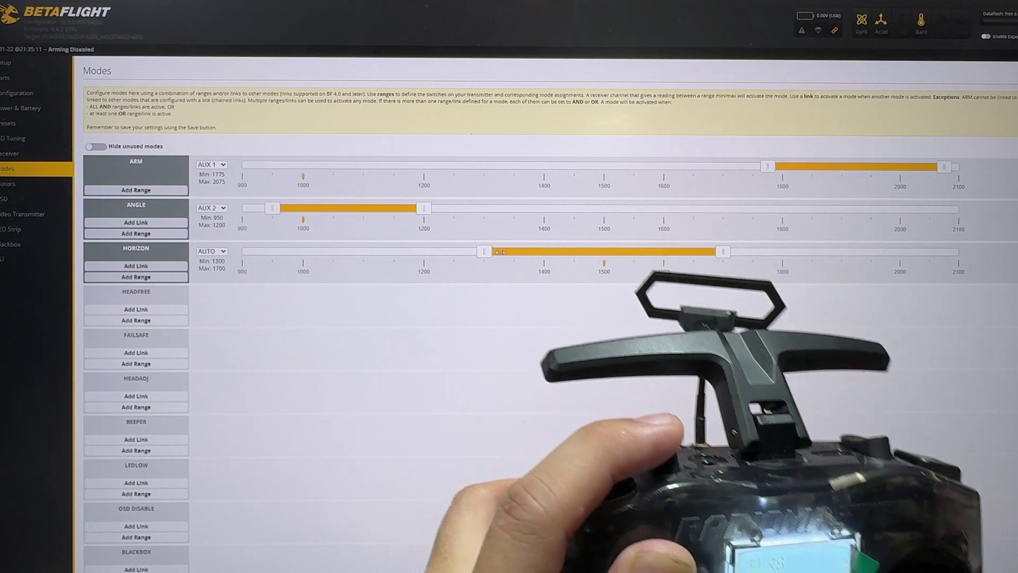